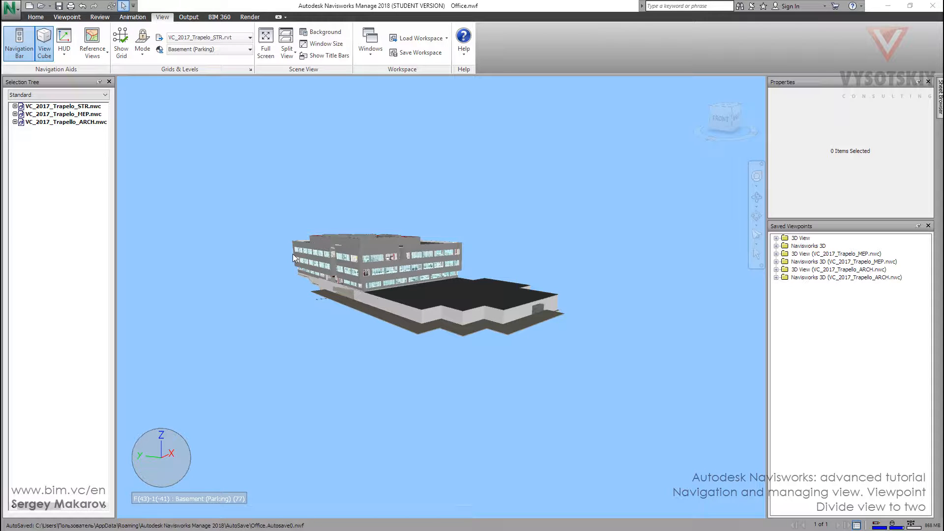
mouse_move(298, 247)
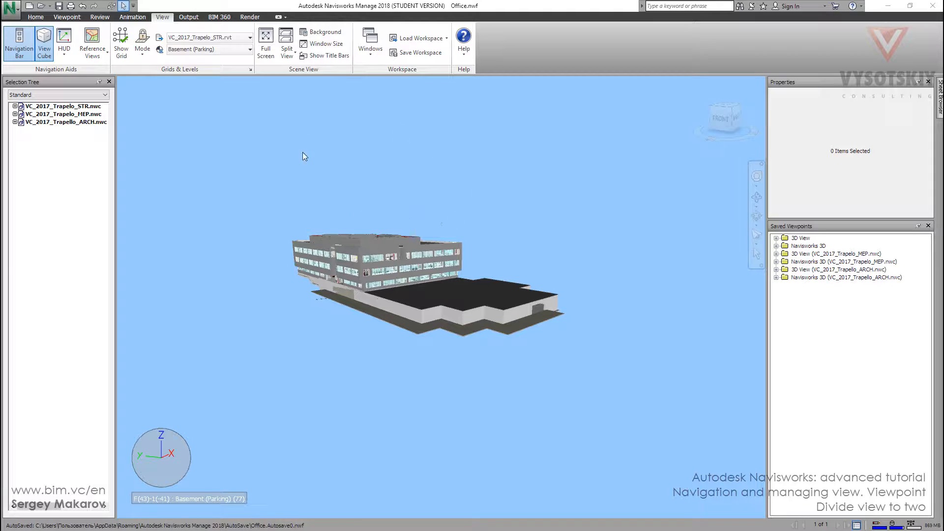
- Orbit the building model slightly to a new viewing angle
left_click_drag(303, 155, 372, 199)
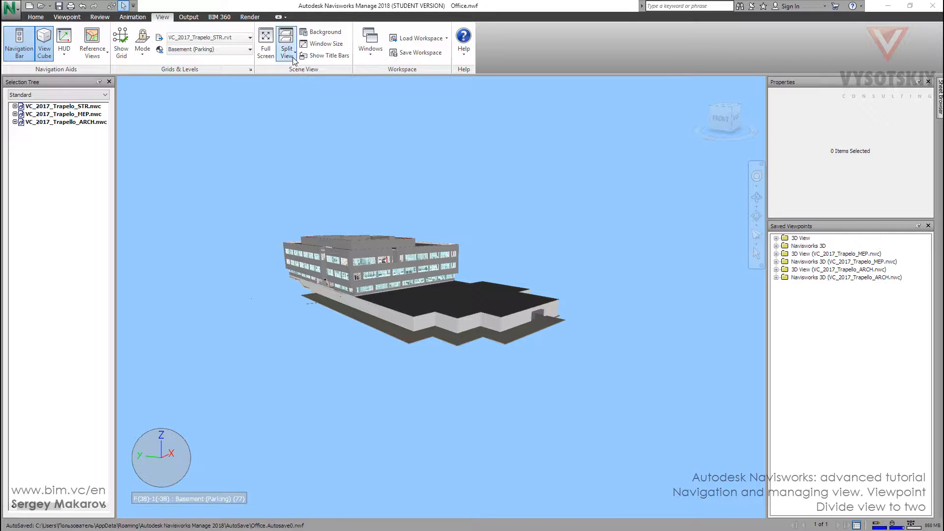
- Split the scene horizontally into two stacked views via Split View
left_click(286, 42)
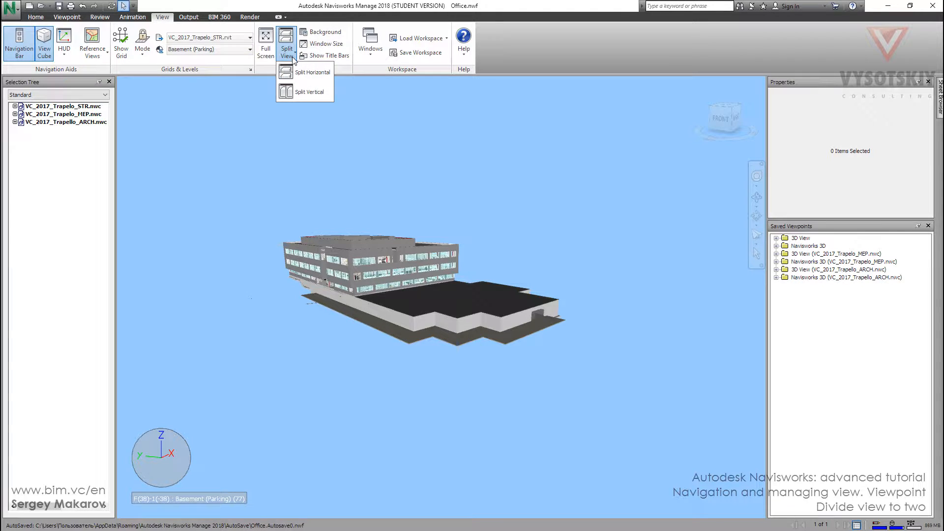
mouse_move(312, 72)
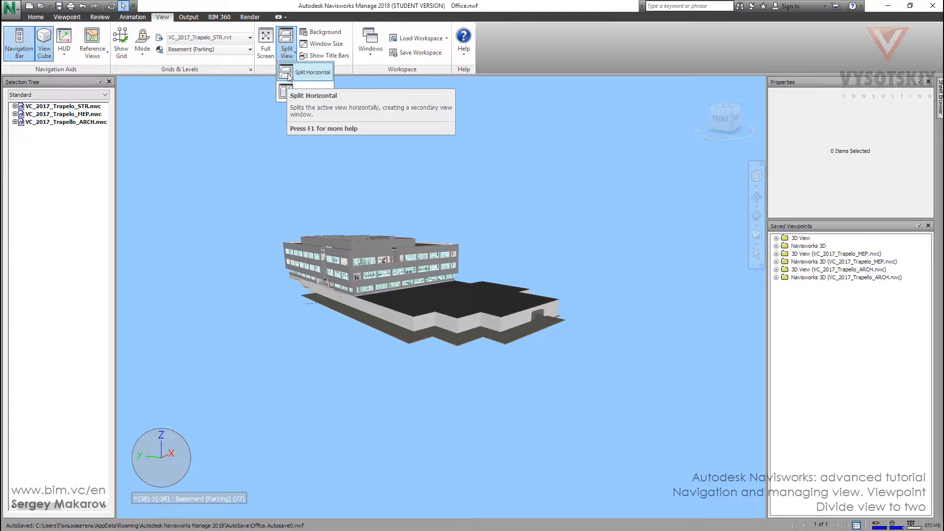
left_click(313, 72)
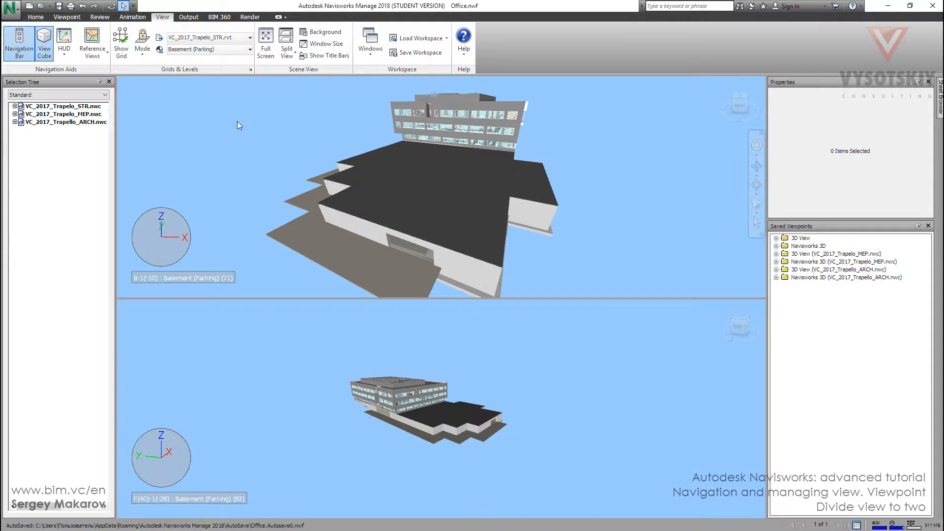
mouse_move(344, 107)
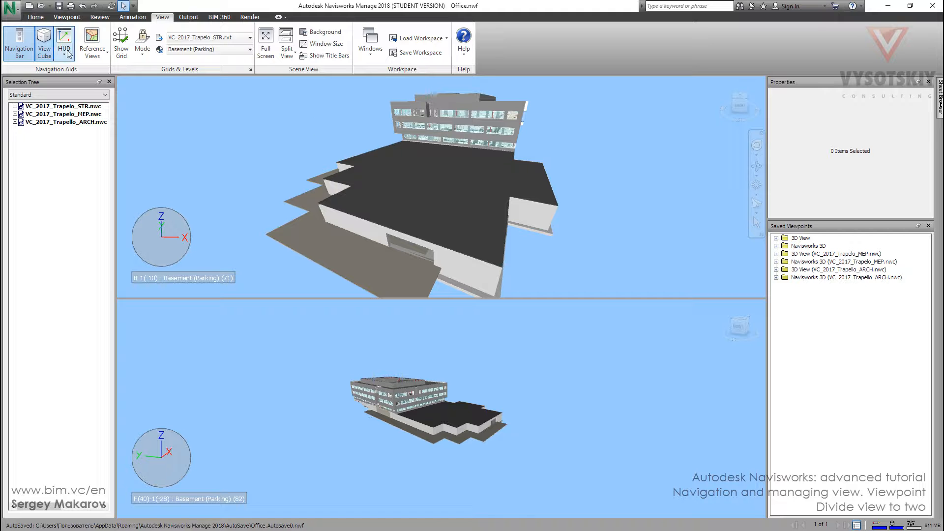
- Set the top view's render mode to Full Render and pan the building into place
left_click(67, 17)
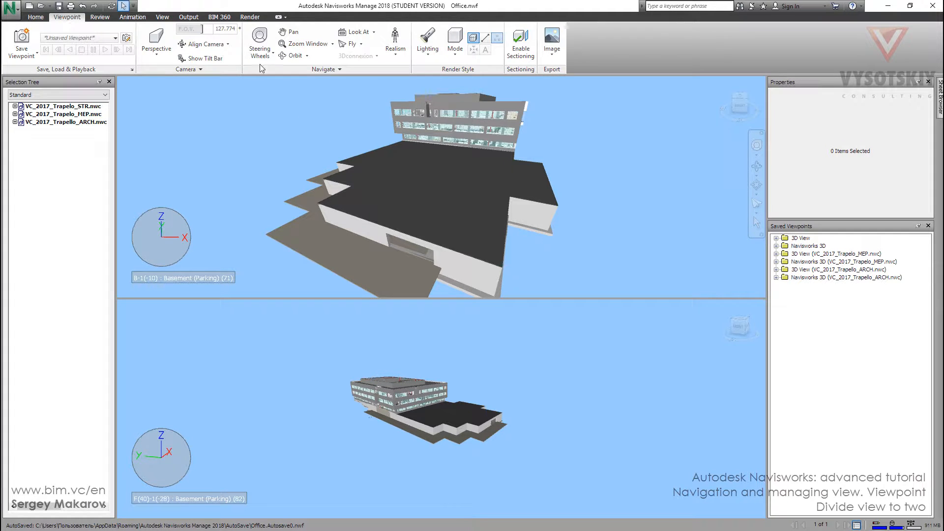
left_click(454, 41)
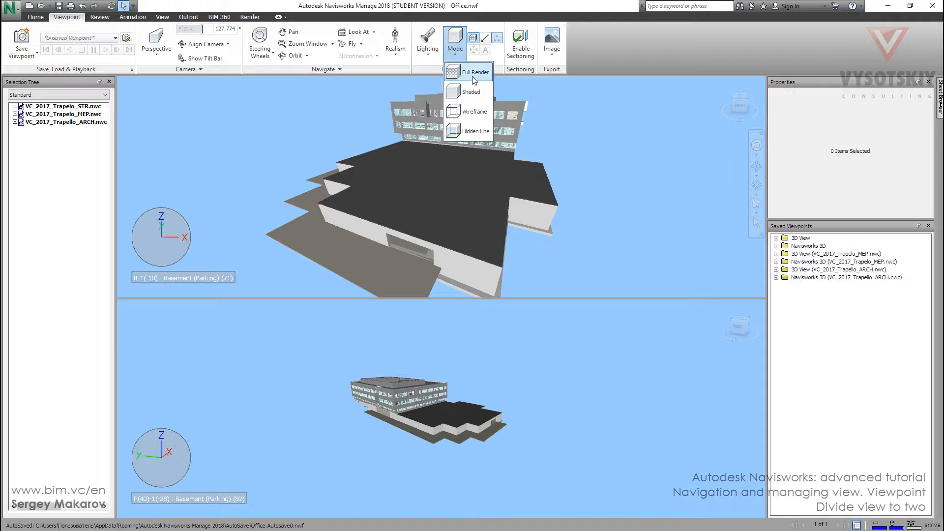
left_click(475, 71)
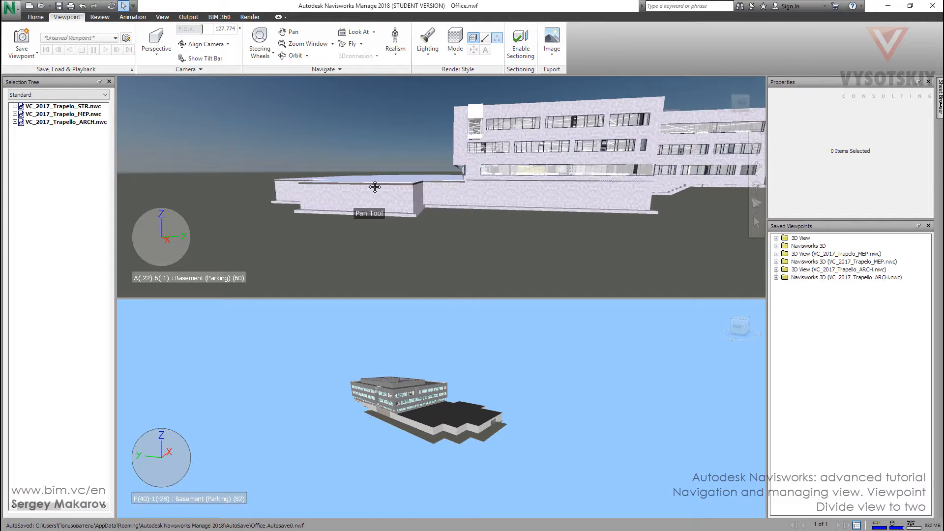
left_click_drag(375, 187, 422, 188)
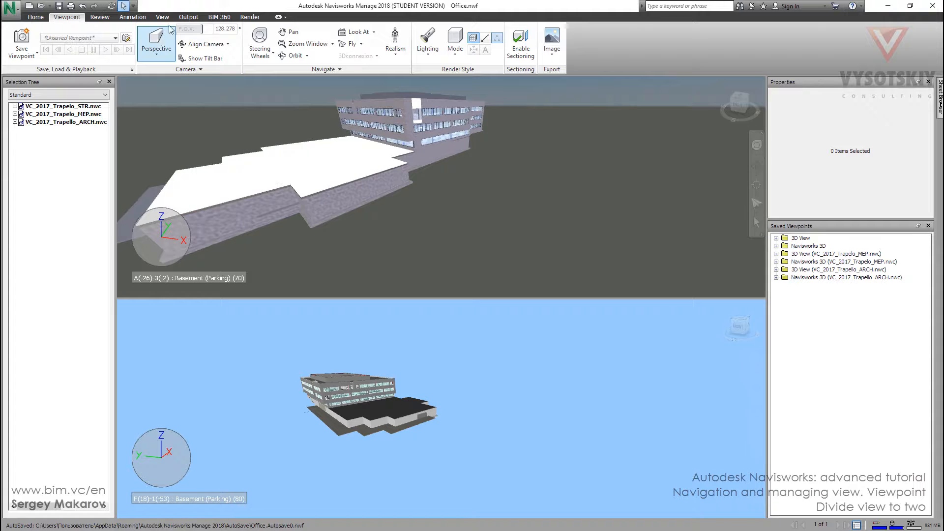
mouse_move(132, 16)
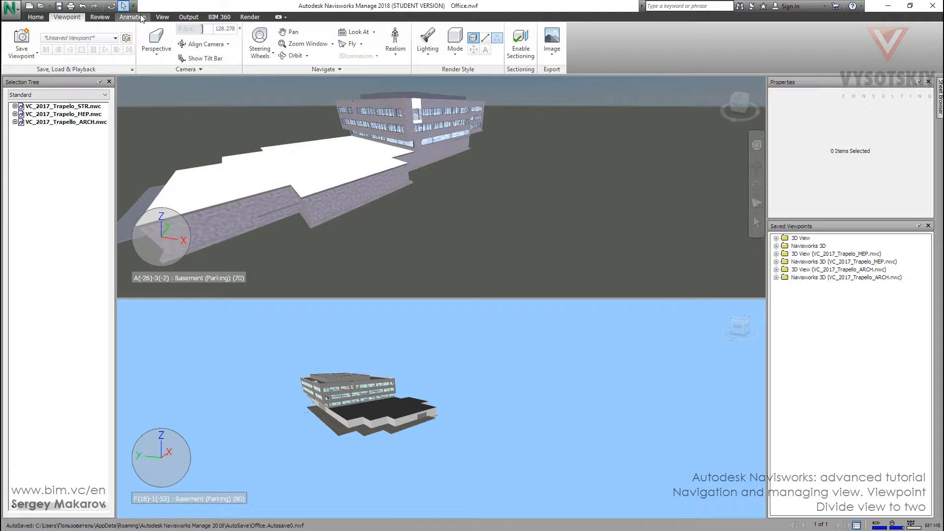
- Split the bottom view vertically into three side-by-side panes
left_click(162, 17)
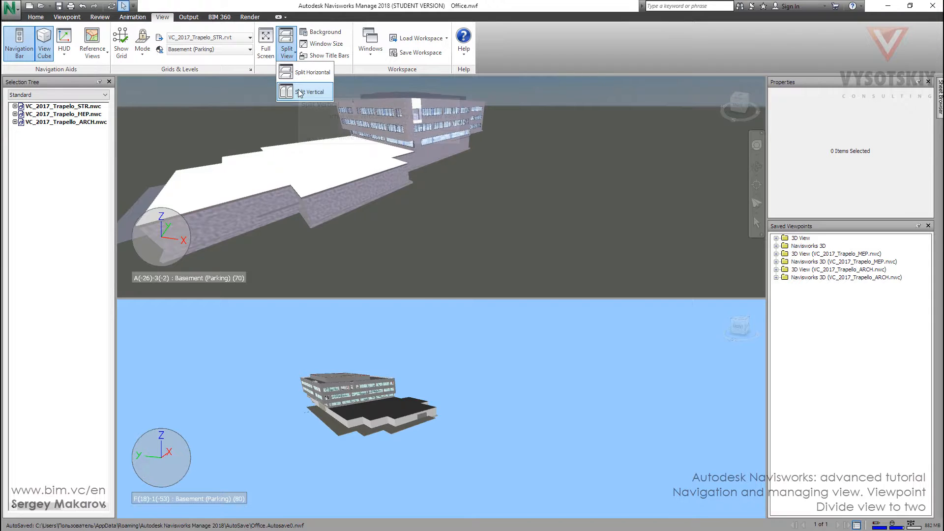
left_click(312, 91)
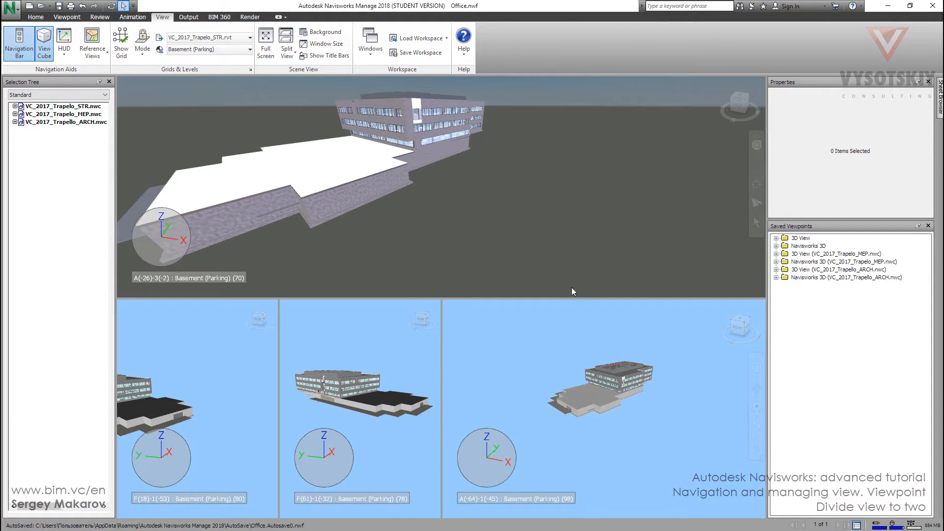
mouse_move(456, 167)
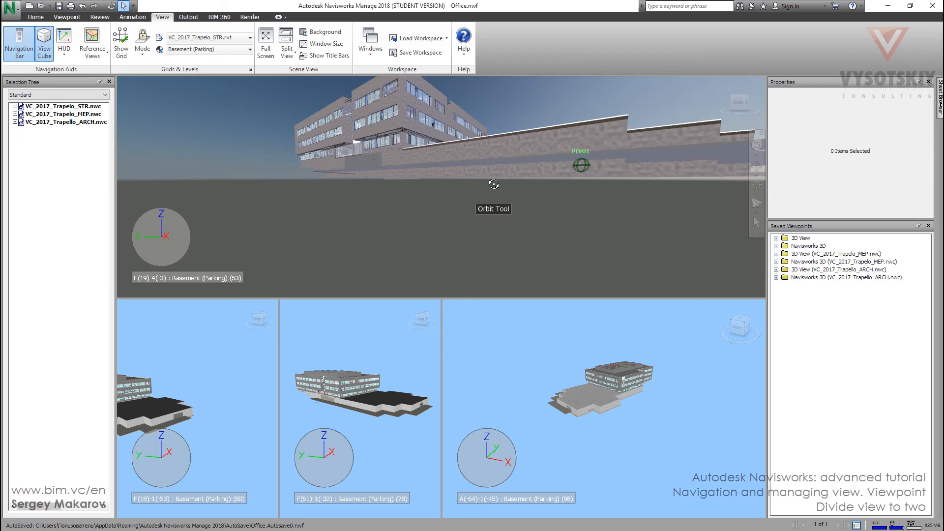
- Orbit the rendered top view to show the long textured facade beside the parking roof
left_click_drag(493, 184, 506, 183)
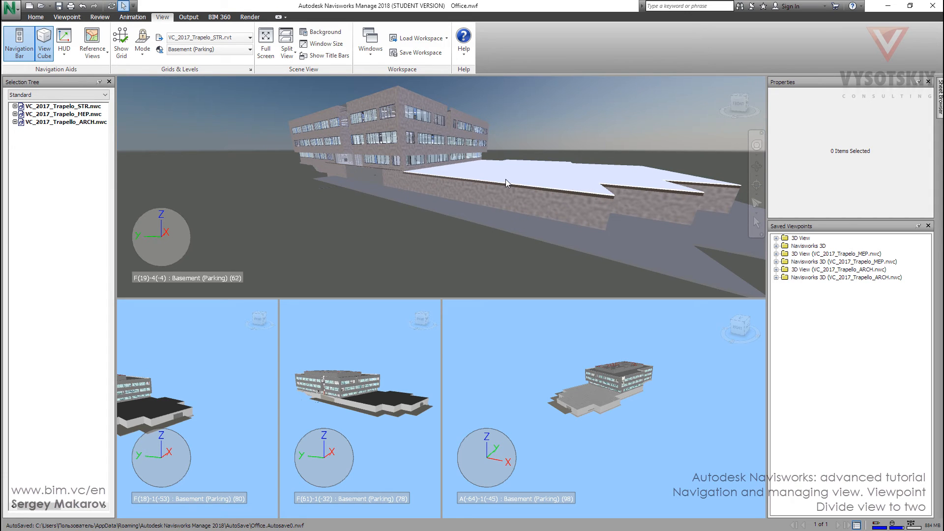